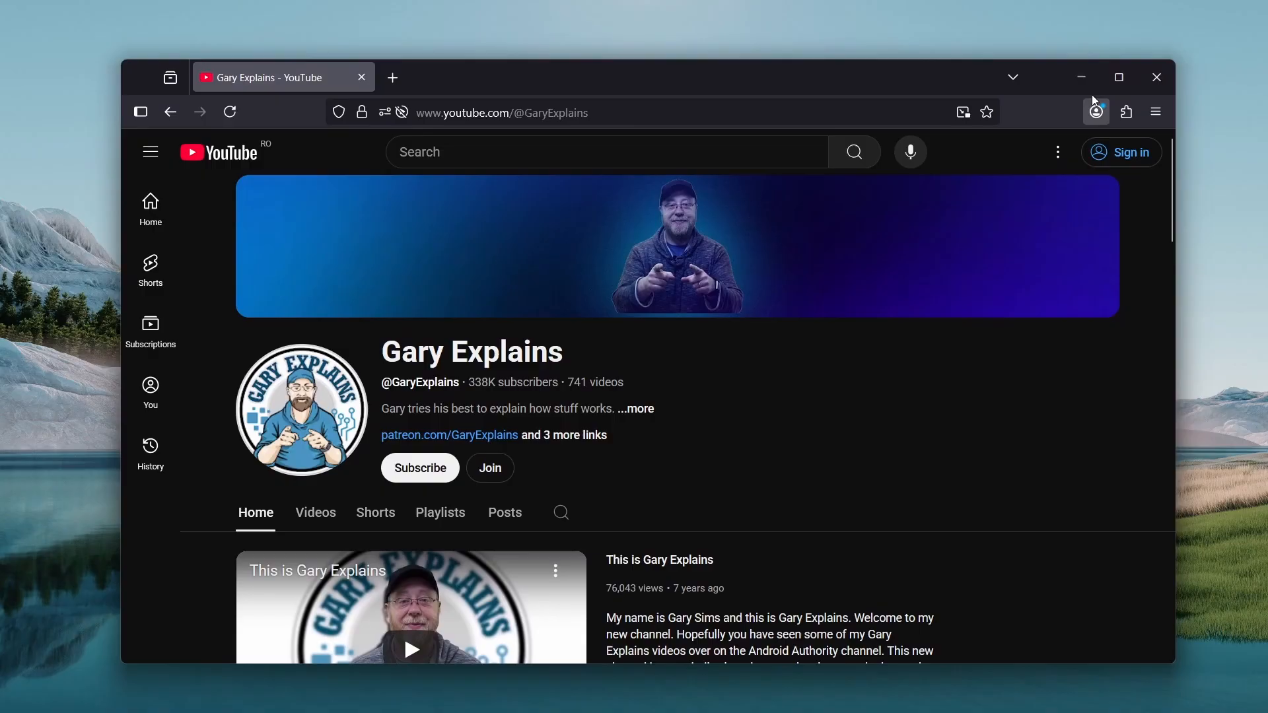
- Maximize the Firefox window showing the Gary Explains YouTube channel
left_click(1119, 76)
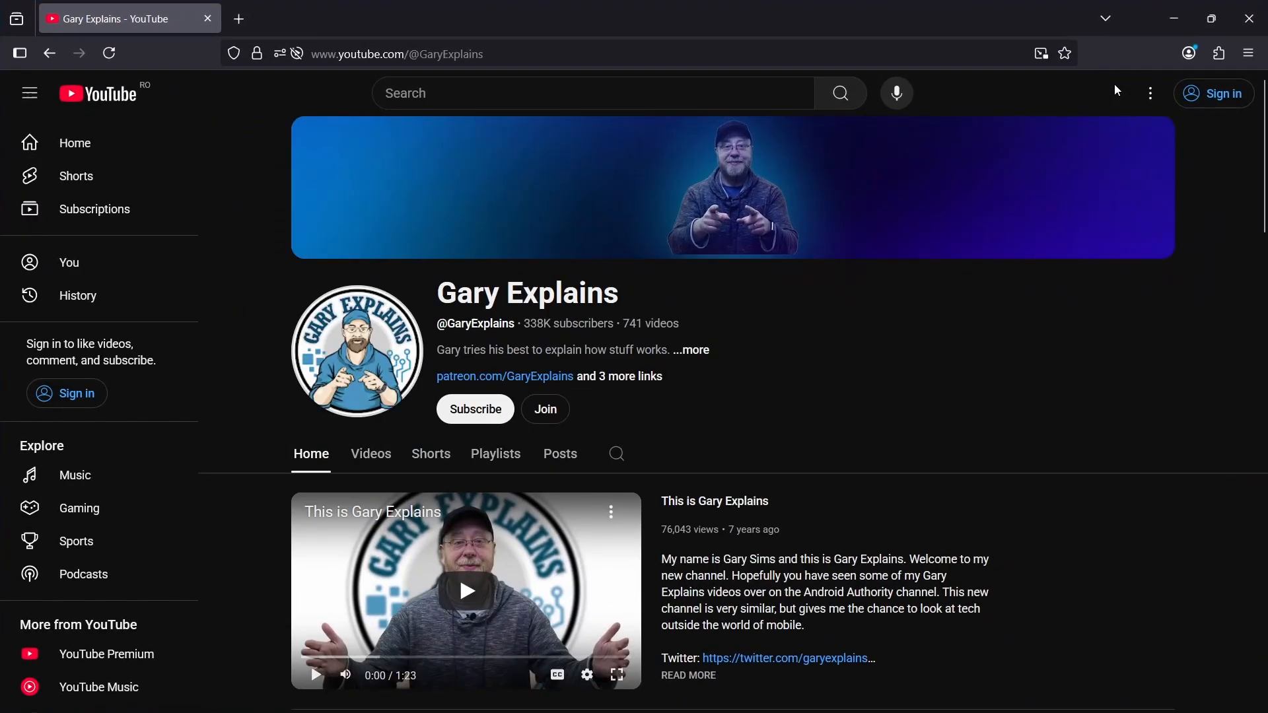
left_click(1210, 18)
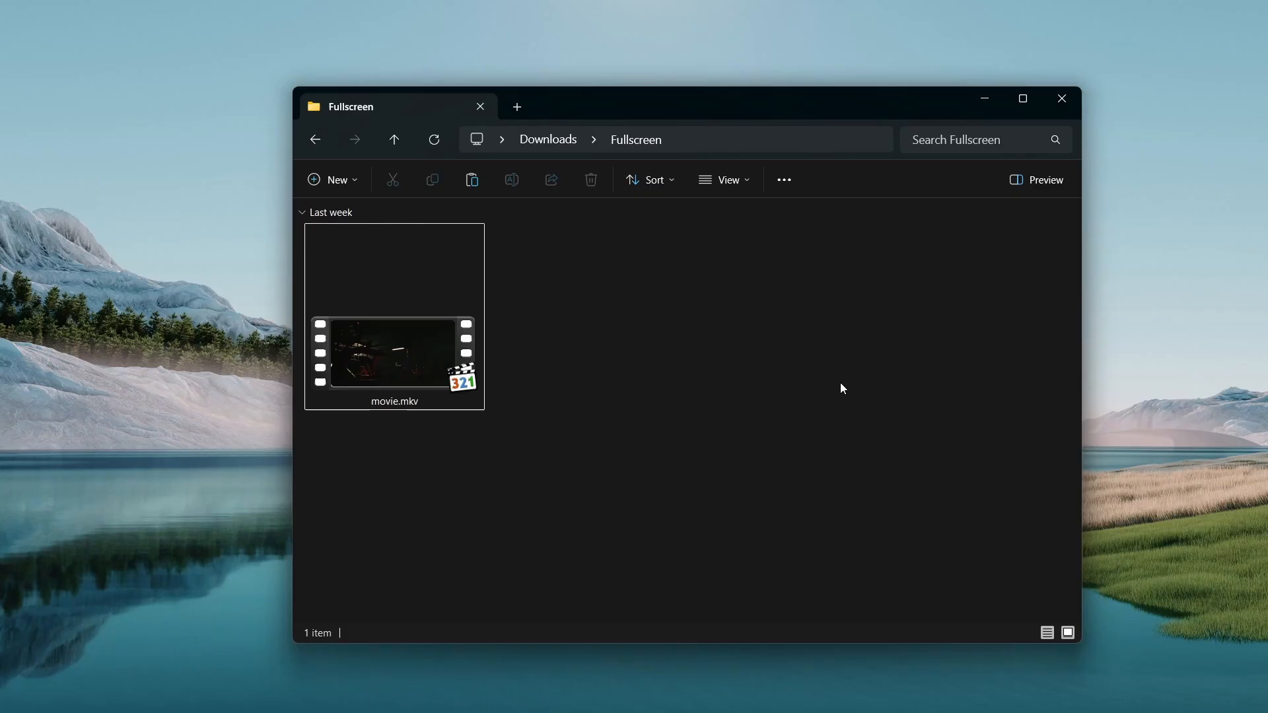
- Expand the Fullscreen folder window to fill the screen and open movie.mkv in VLC
left_click(1022, 98)
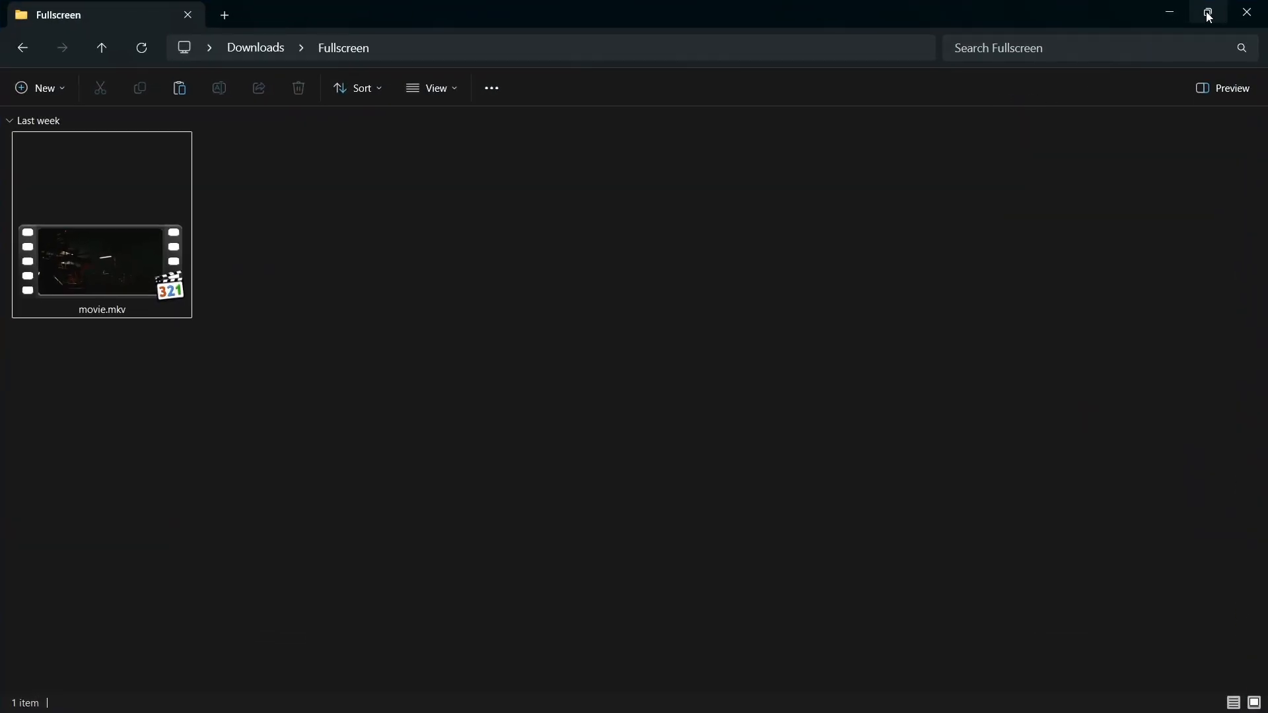
left_click(1208, 15)
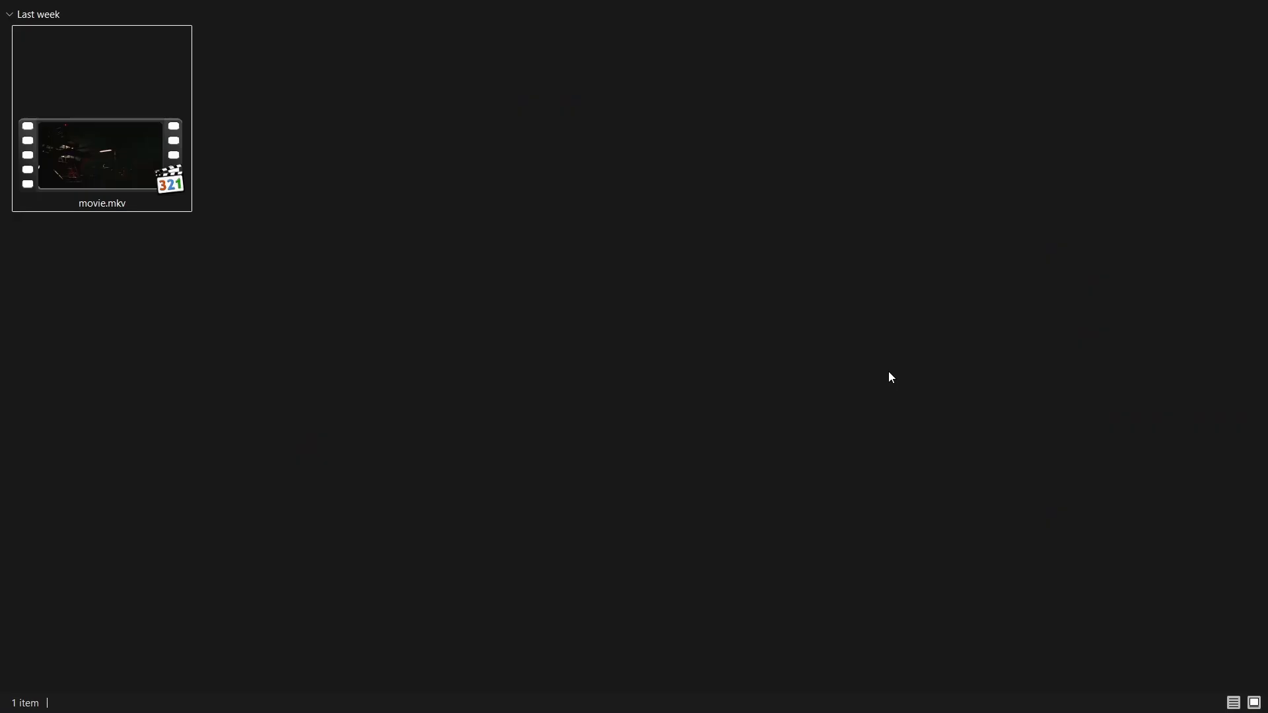
double_click(101, 152)
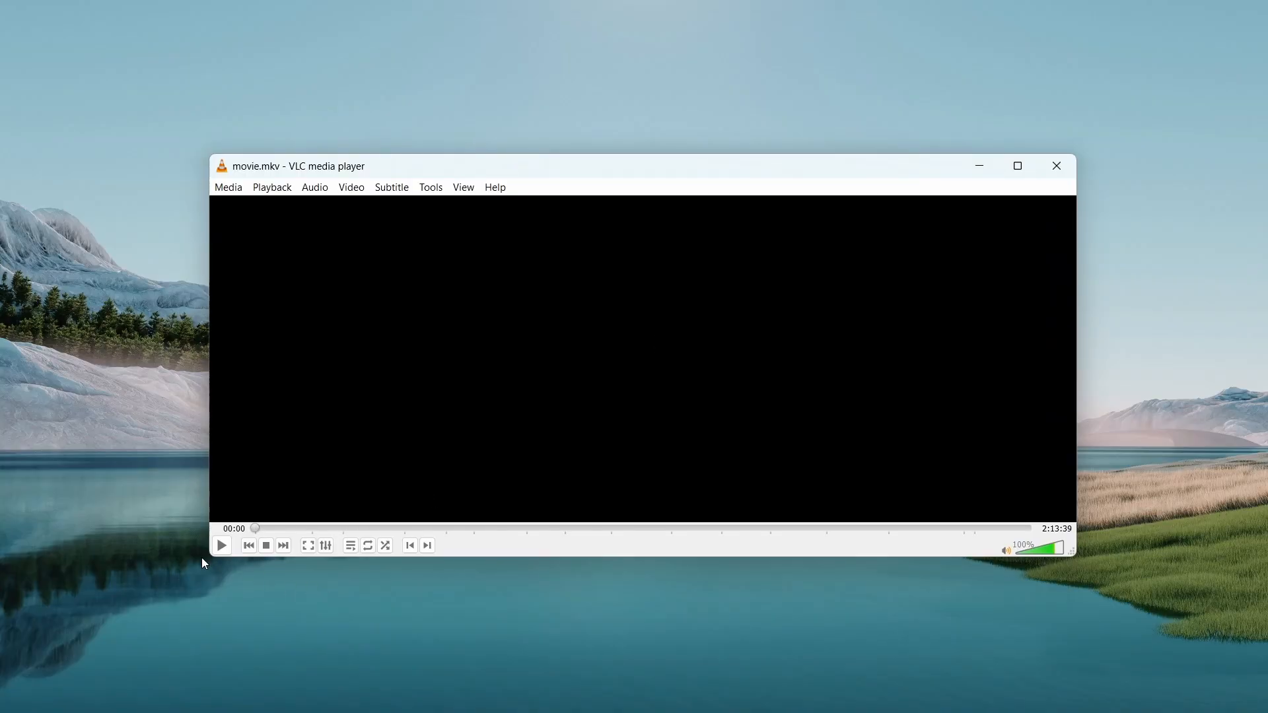
- Play movie.mkv and switch it to fullscreen from VLC's Video menu
left_click(221, 544)
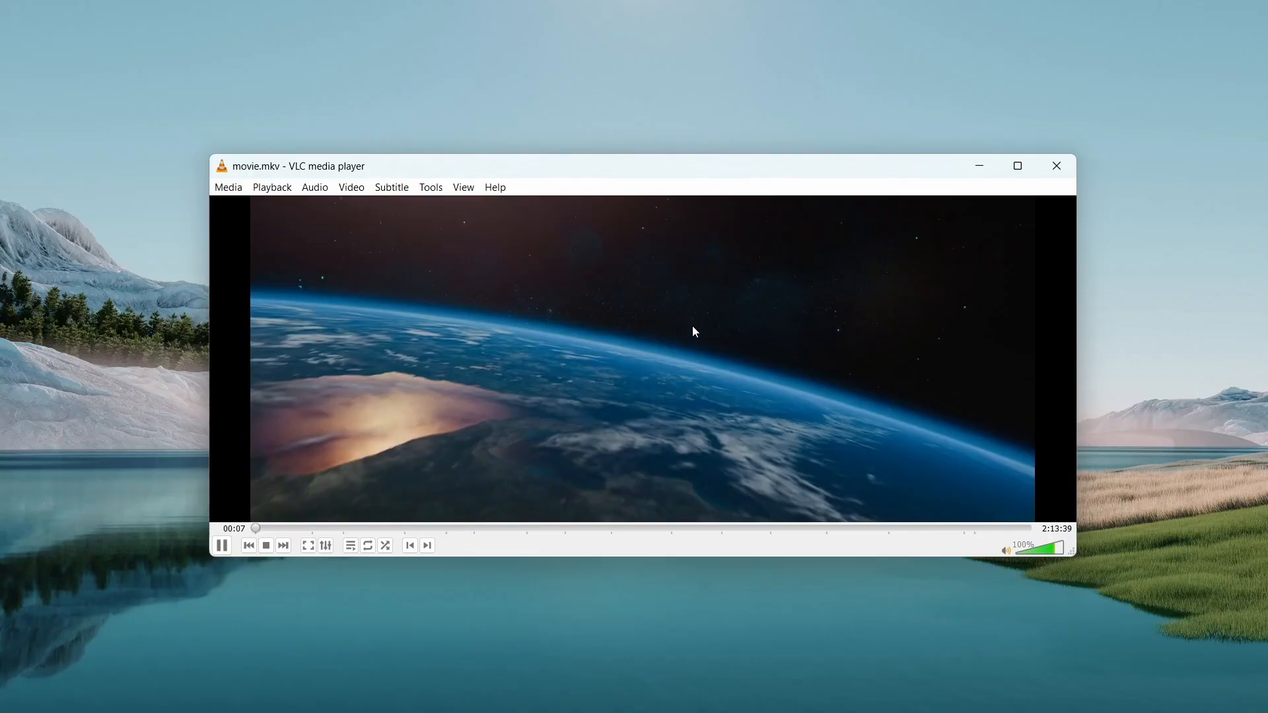
left_click(350, 187)
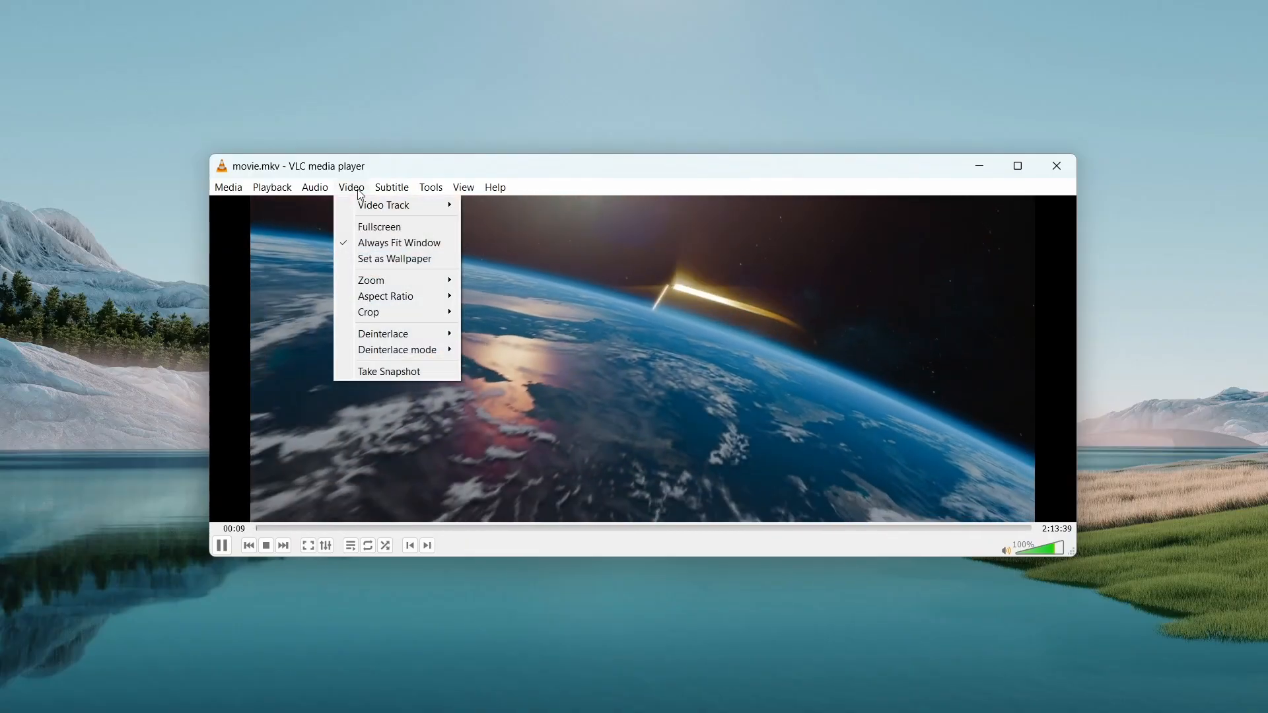
left_click(378, 227)
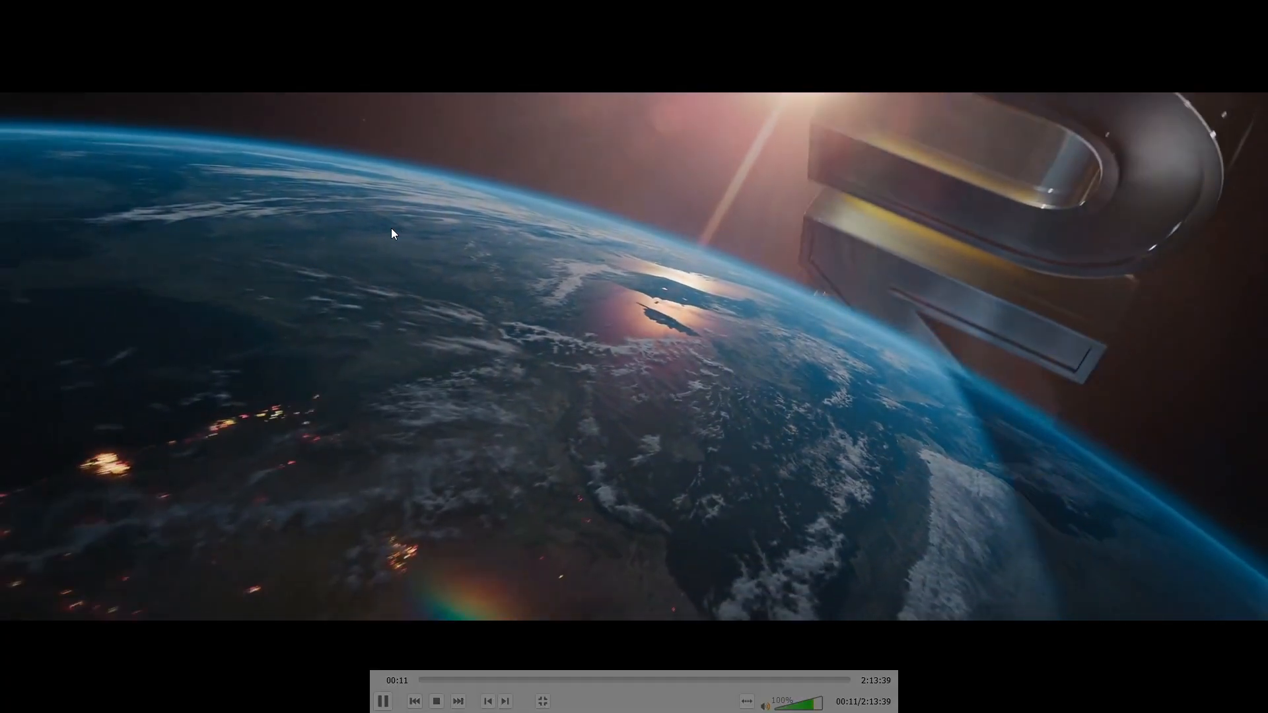
left_click(543, 702)
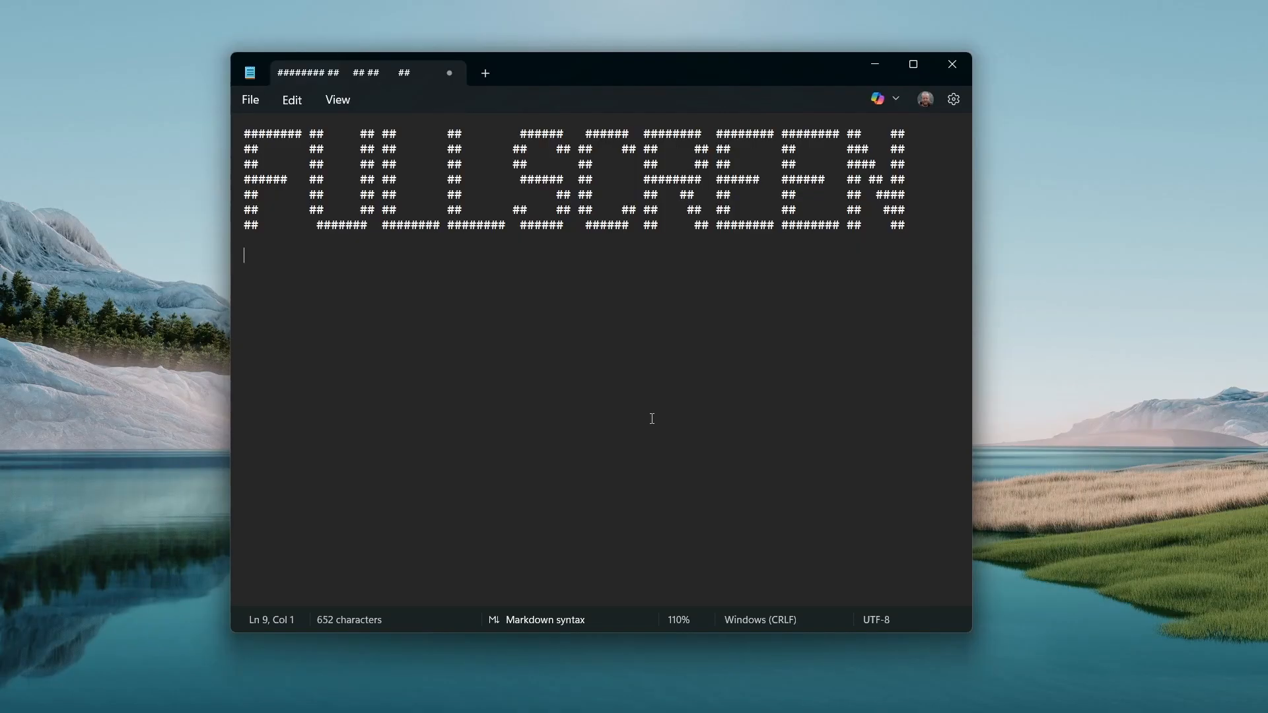
mouse_move(823, 214)
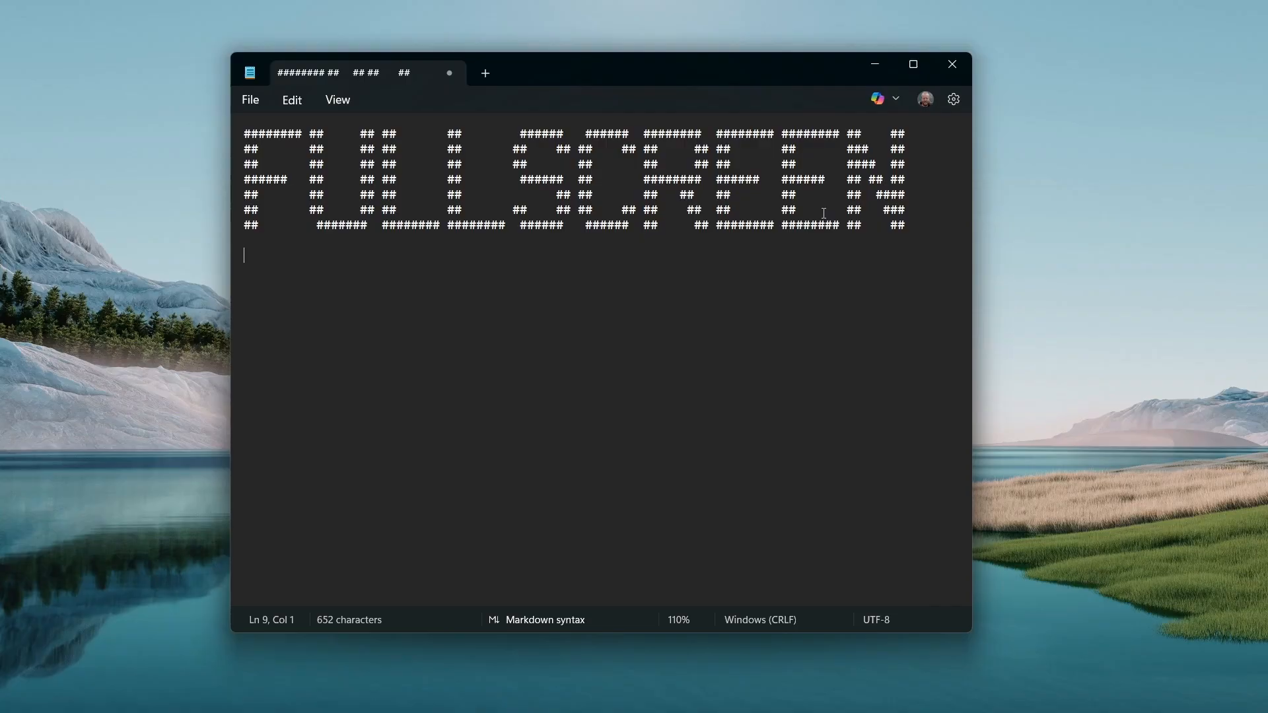
- Maximize and restore the Notepad banner window, then check its View menu for a Fullscreen option
left_click(912, 64)
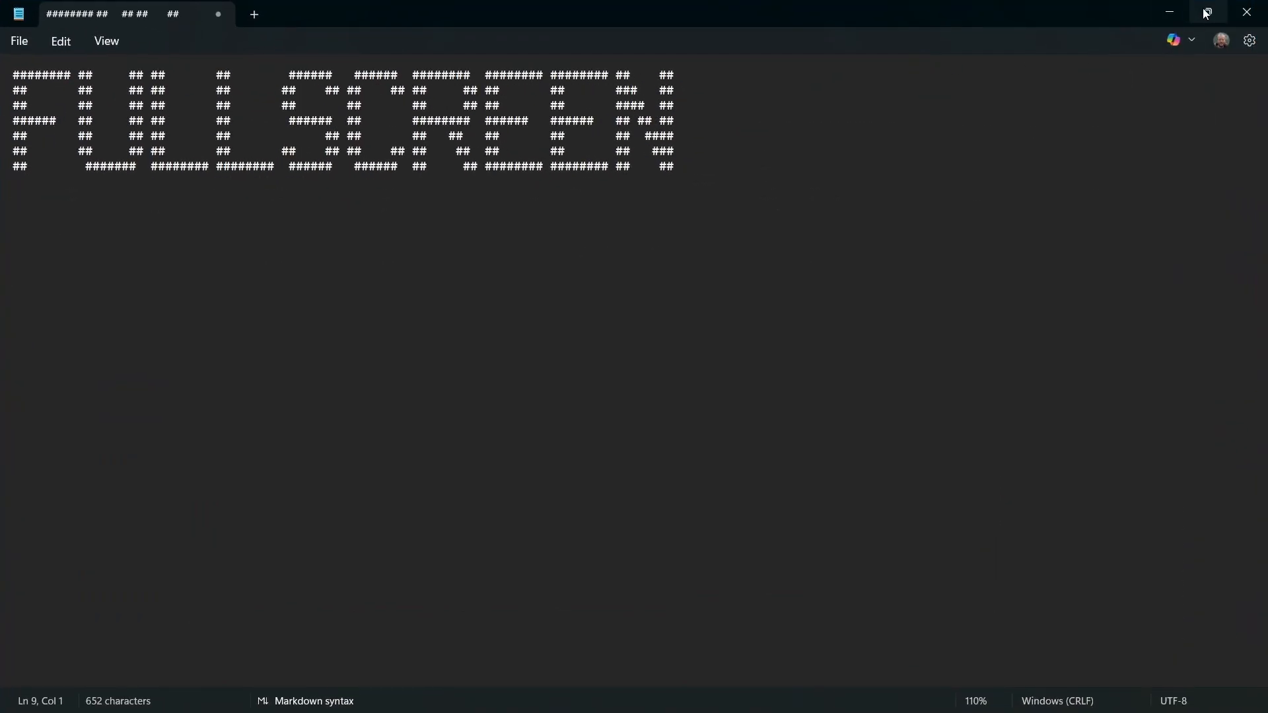
left_click(1206, 14)
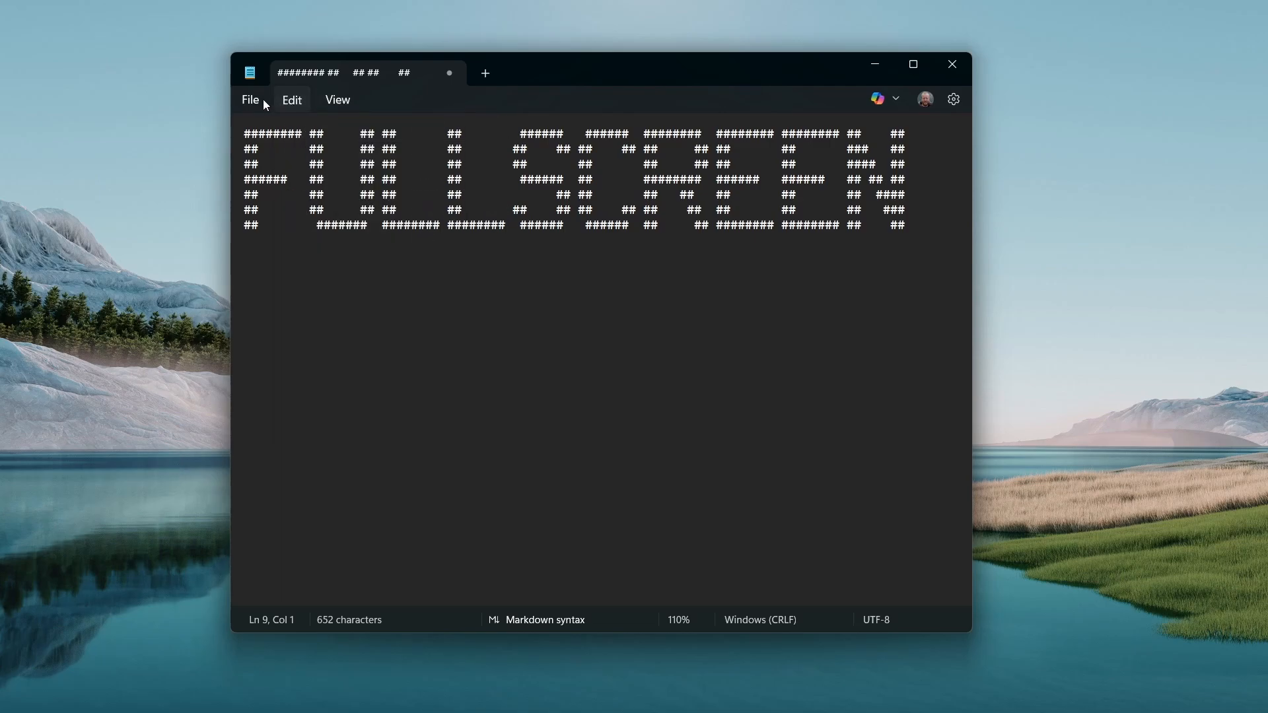
left_click(338, 100)
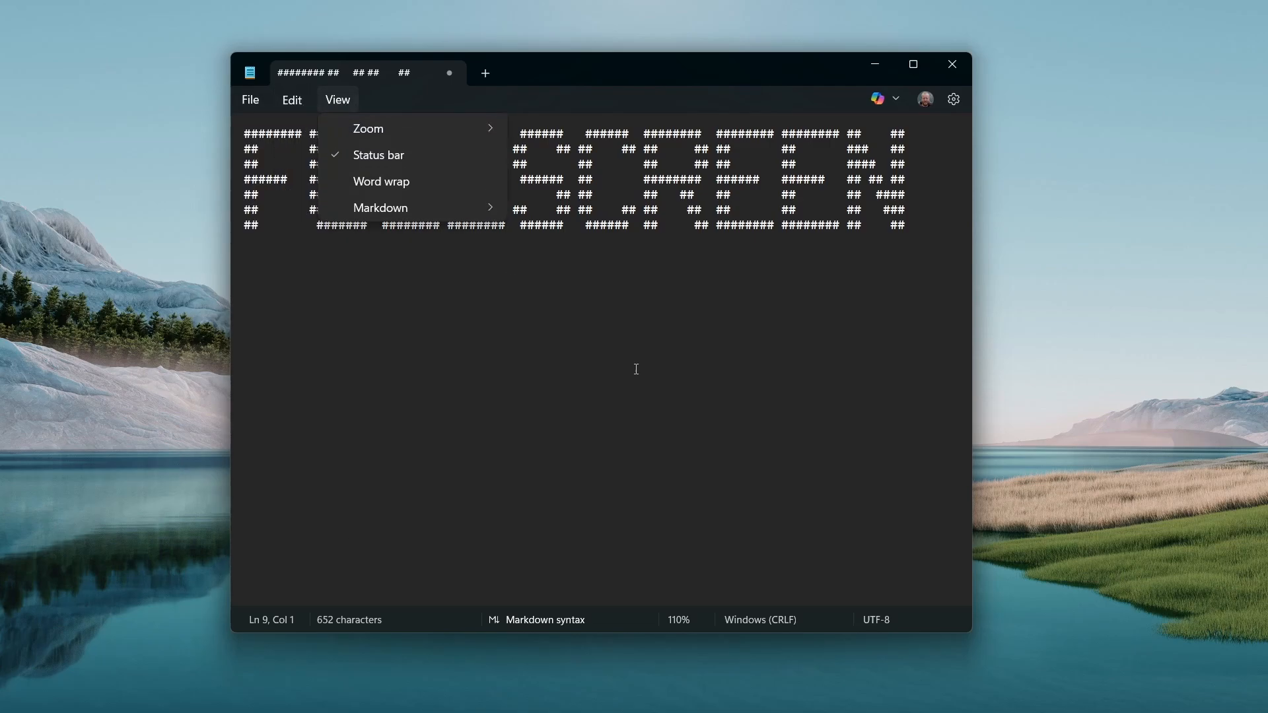